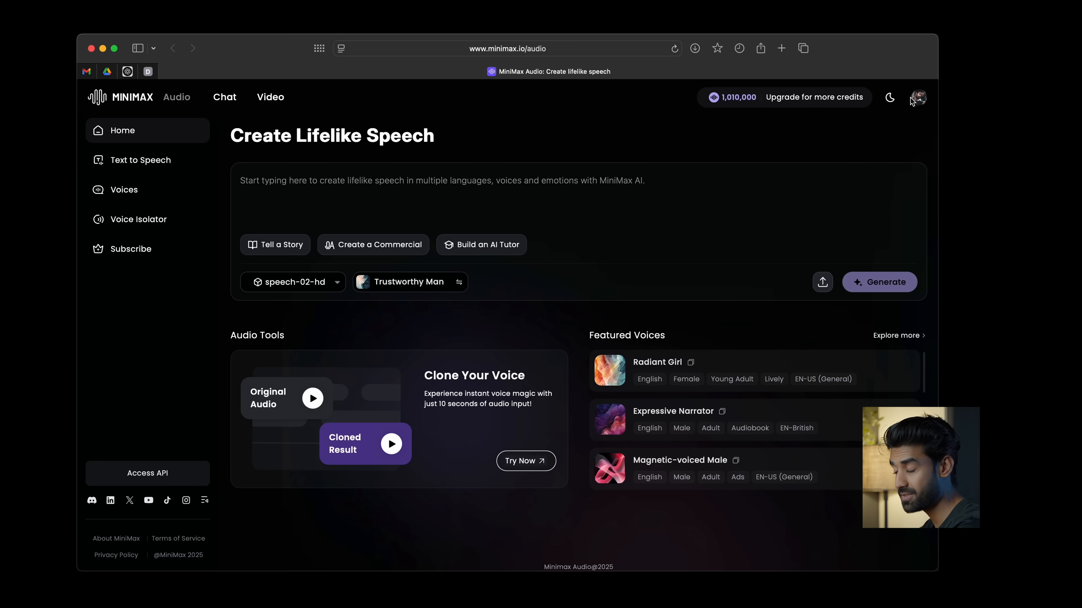
- Peek at the account menu's theme choices and leave them unchanged
{"action": "left_click", "coordinate": [918, 98]}
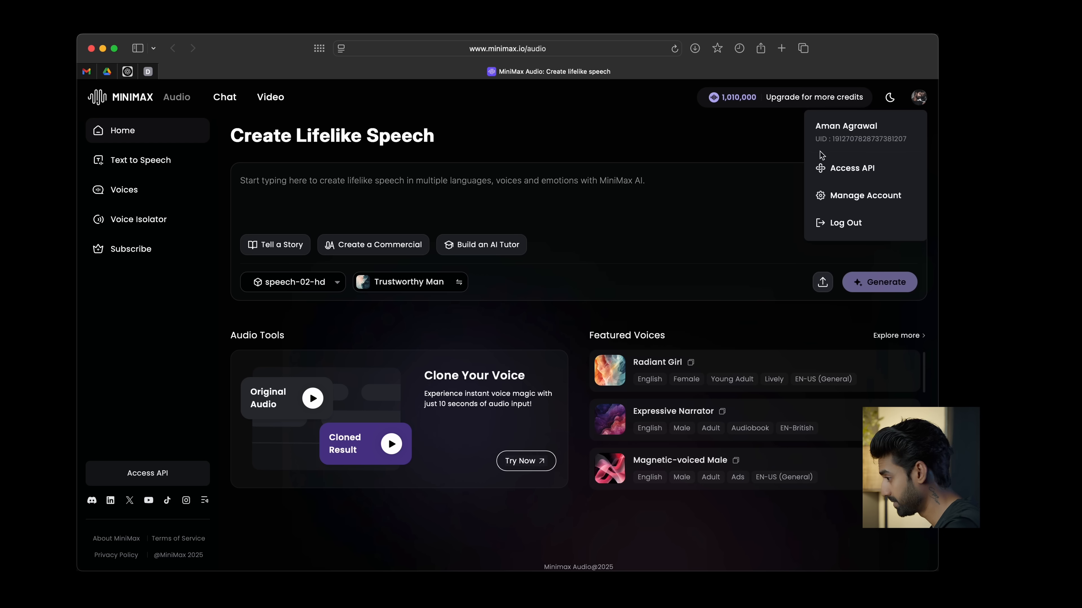
{"action": "left_click", "coordinate": [890, 97]}
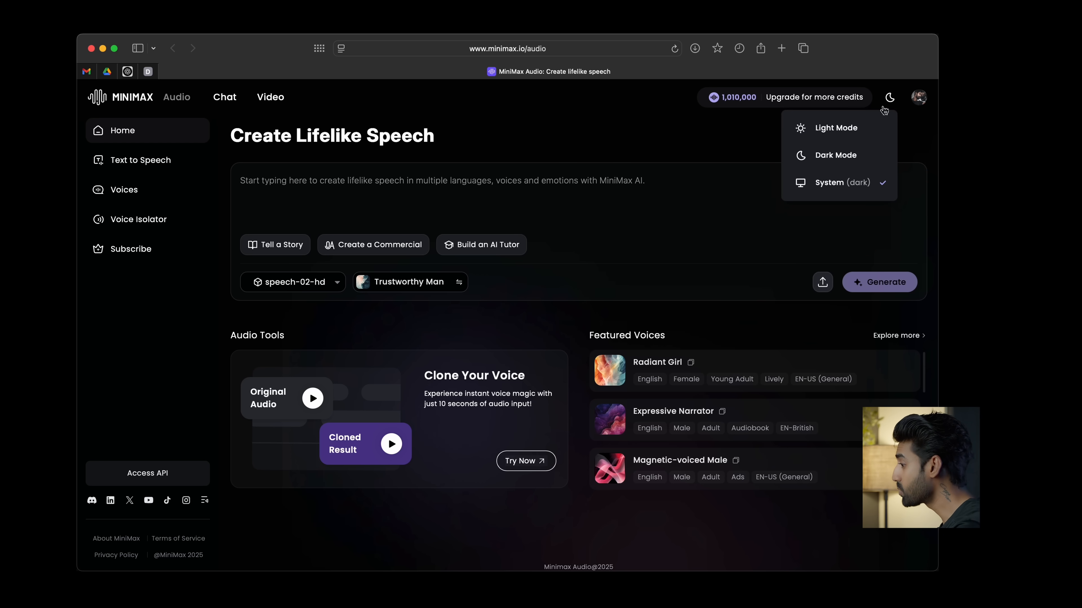
{"action": "left_click", "coordinate": [836, 128]}
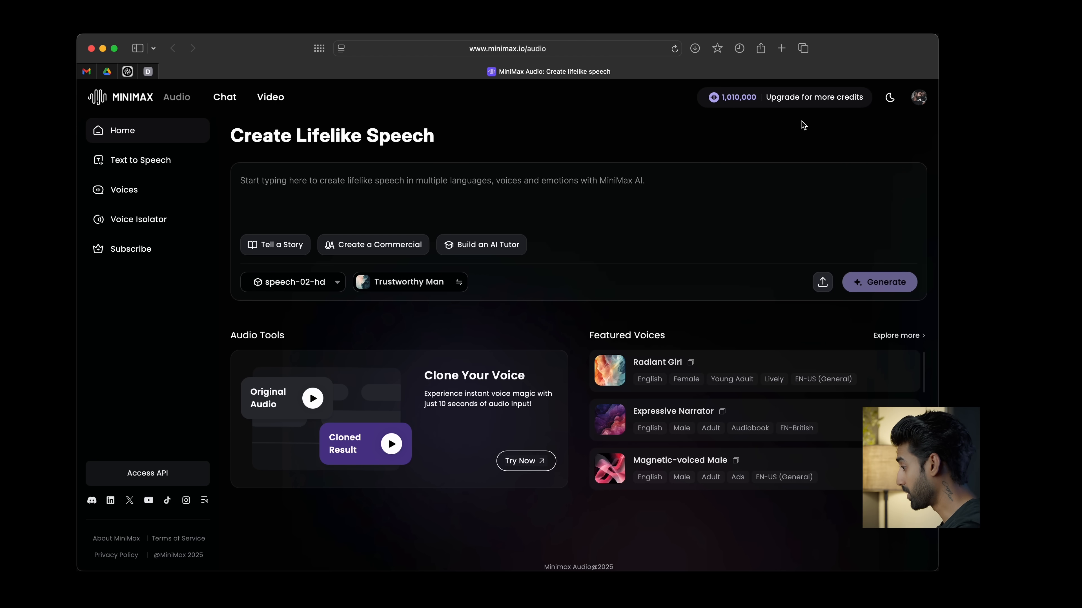
{"action": "mouse_move", "coordinate": [162, 152]}
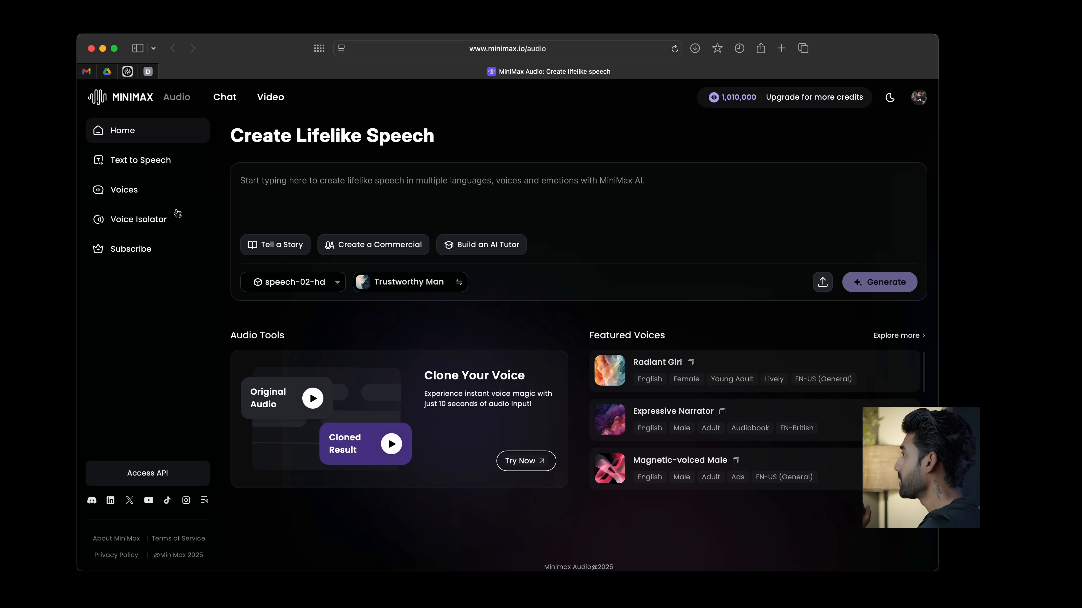
- Go to the Text to Speech workspace and focus the script area
{"action": "left_click", "coordinate": [140, 160]}
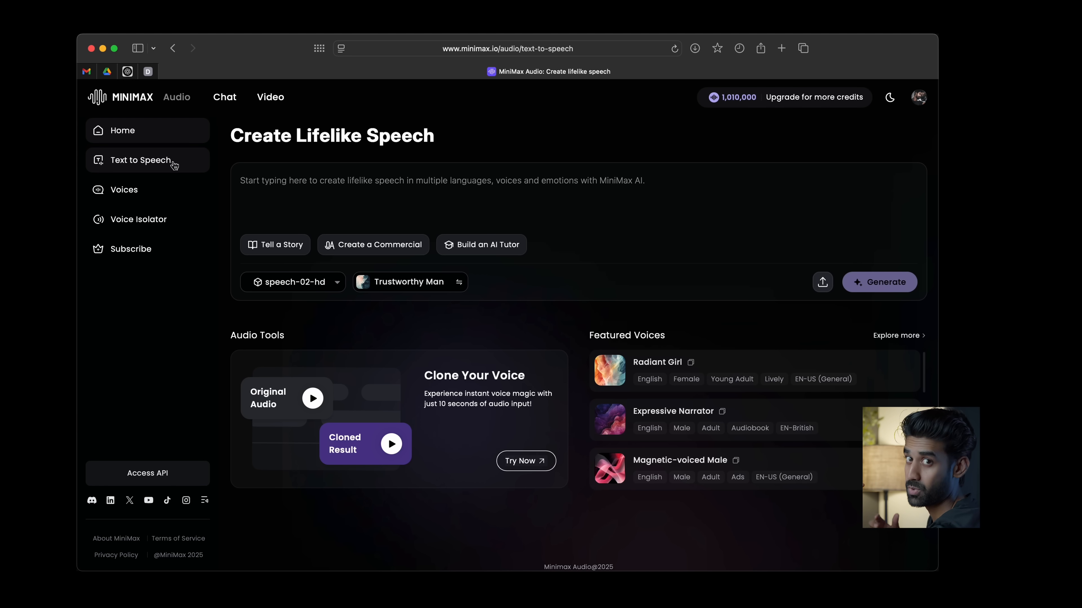
{"action": "left_click", "coordinate": [148, 160]}
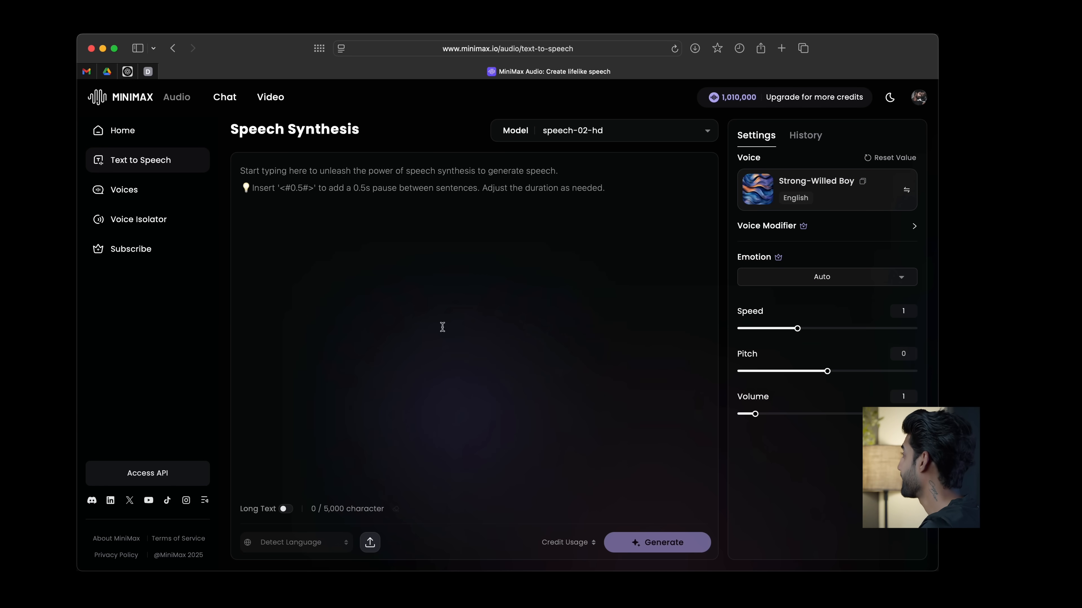
{"action": "left_click", "coordinate": [369, 543]}
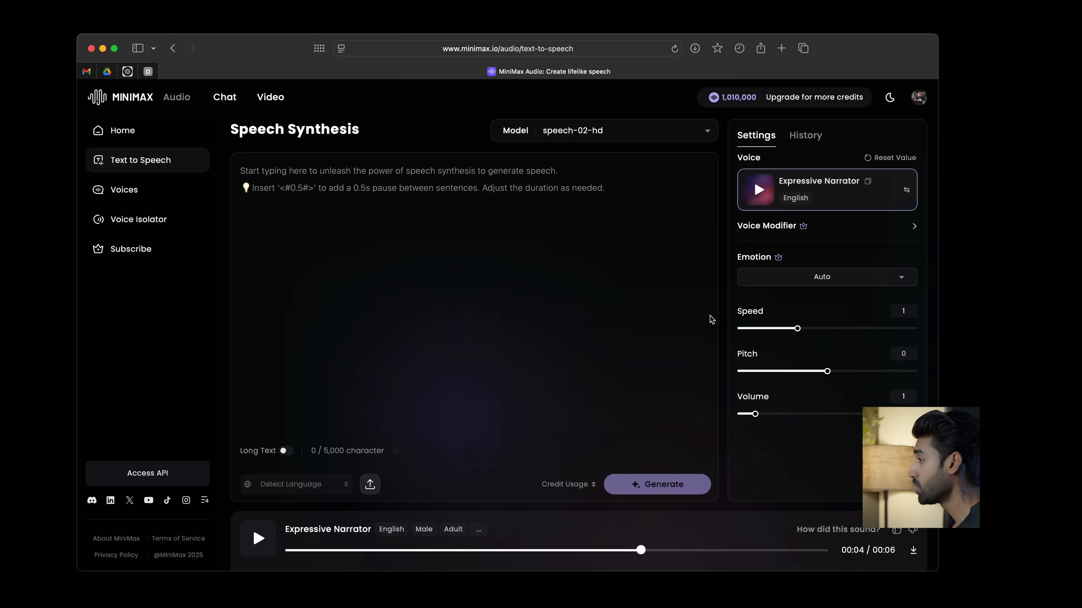
- Filter the voice library to male voices
{"action": "left_click", "coordinate": [907, 189]}
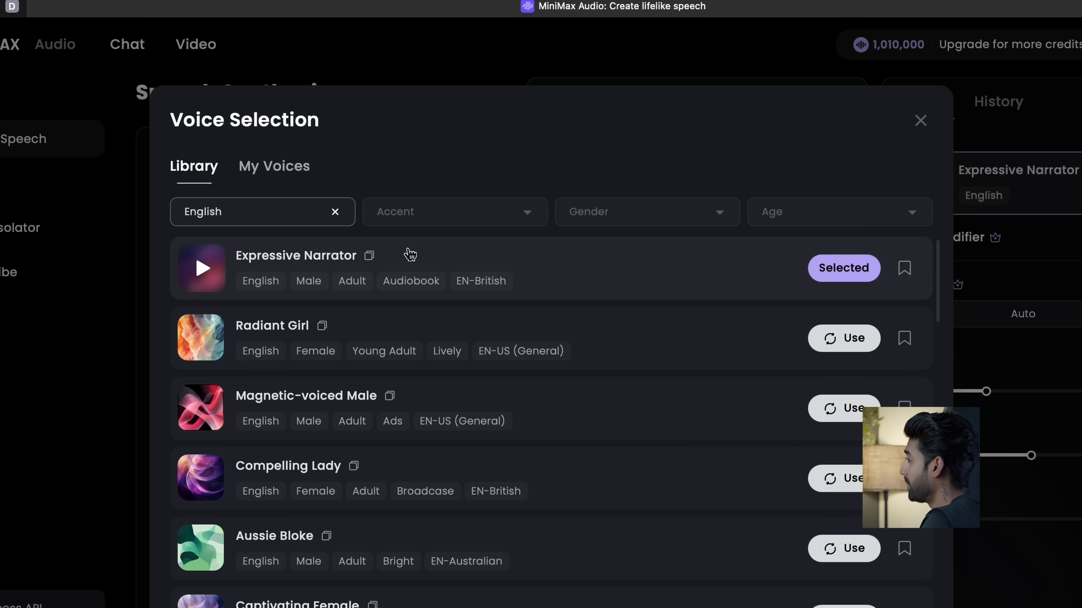
{"action": "left_click", "coordinate": [646, 213]}
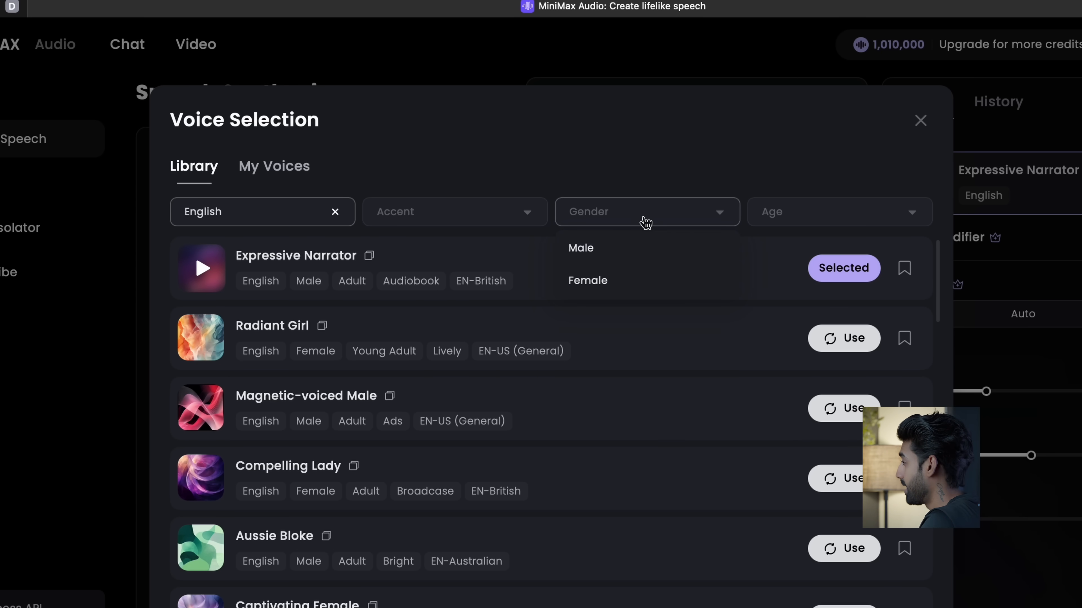
{"action": "left_click", "coordinate": [581, 248]}
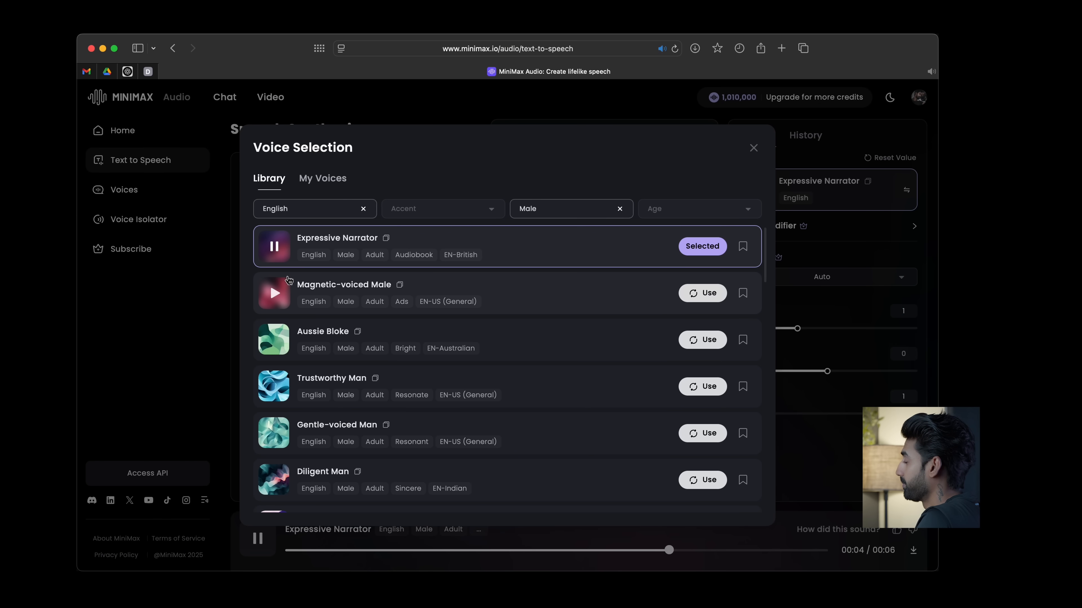
- Preview Magnetic-voiced Male and Strong-Willed Boy, then use Strong-Willed Boy
{"action": "left_click", "coordinate": [275, 247]}
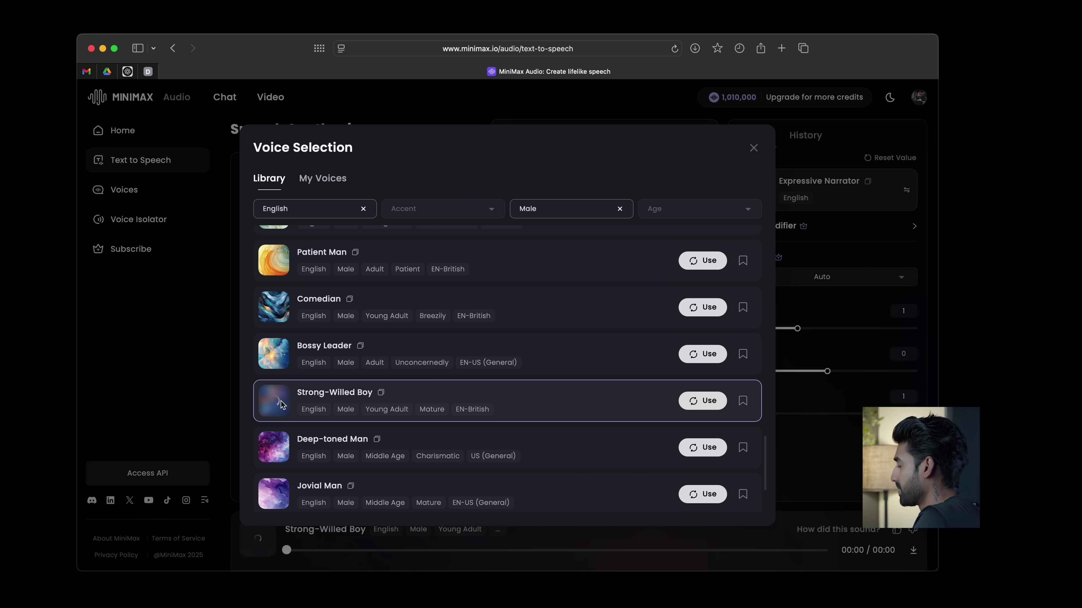
{"action": "left_click", "coordinate": [273, 401]}
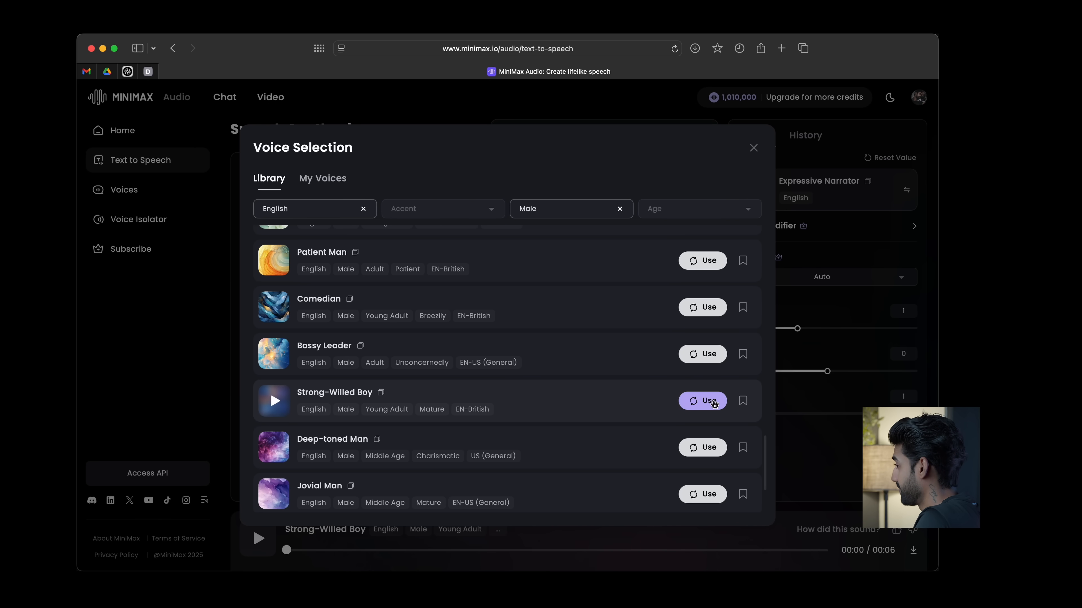
{"action": "left_click", "coordinate": [703, 401]}
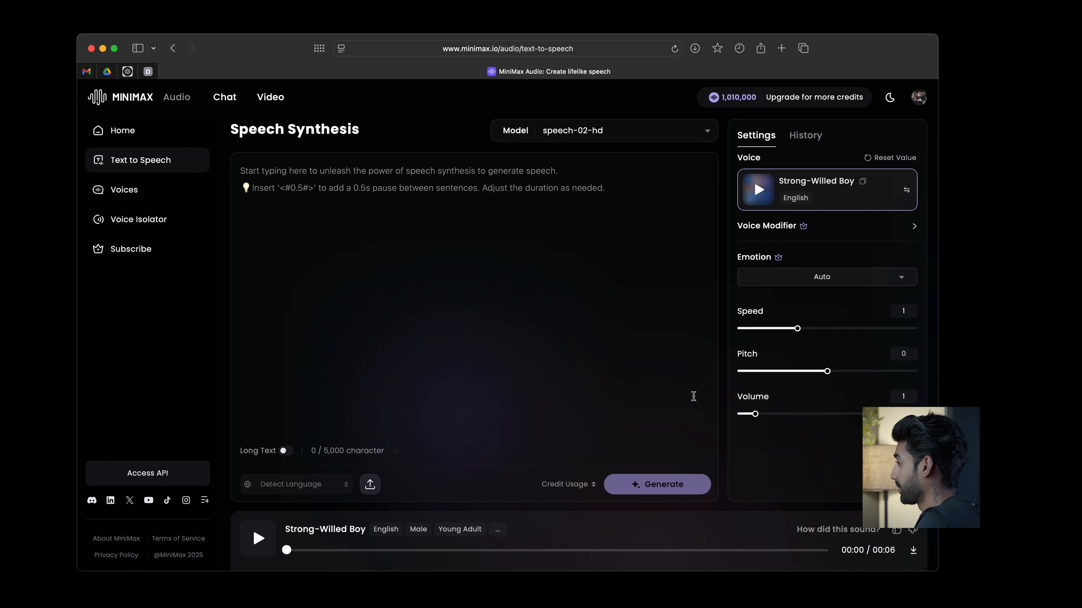
{"action": "mouse_move", "coordinate": [797, 438]}
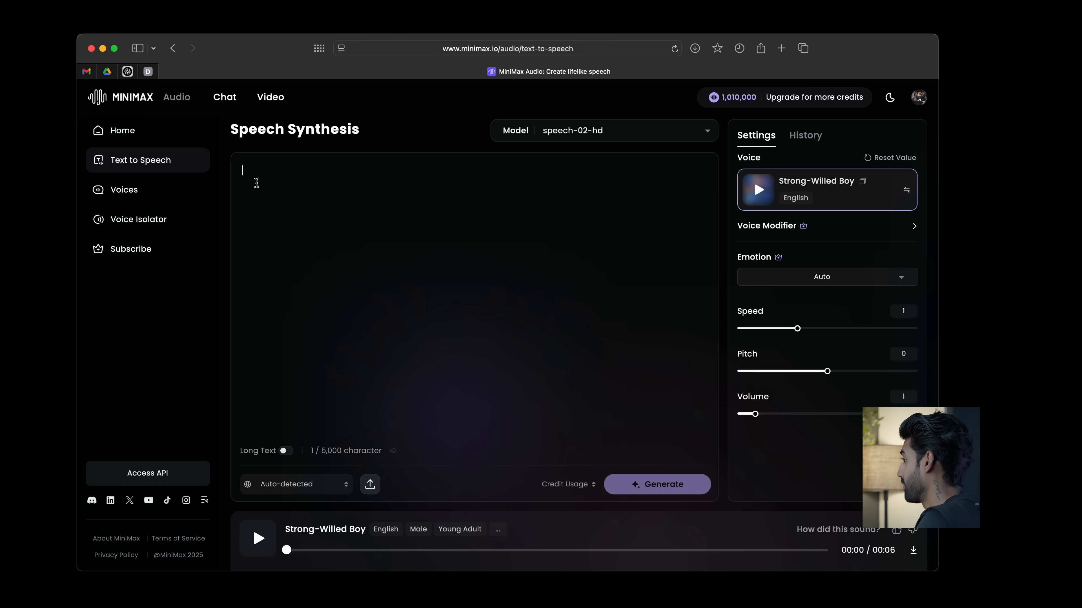
- Keep the speech-02-hd model and generate the voiceover audio from the script
{"action": "left_click", "coordinate": [624, 131]}
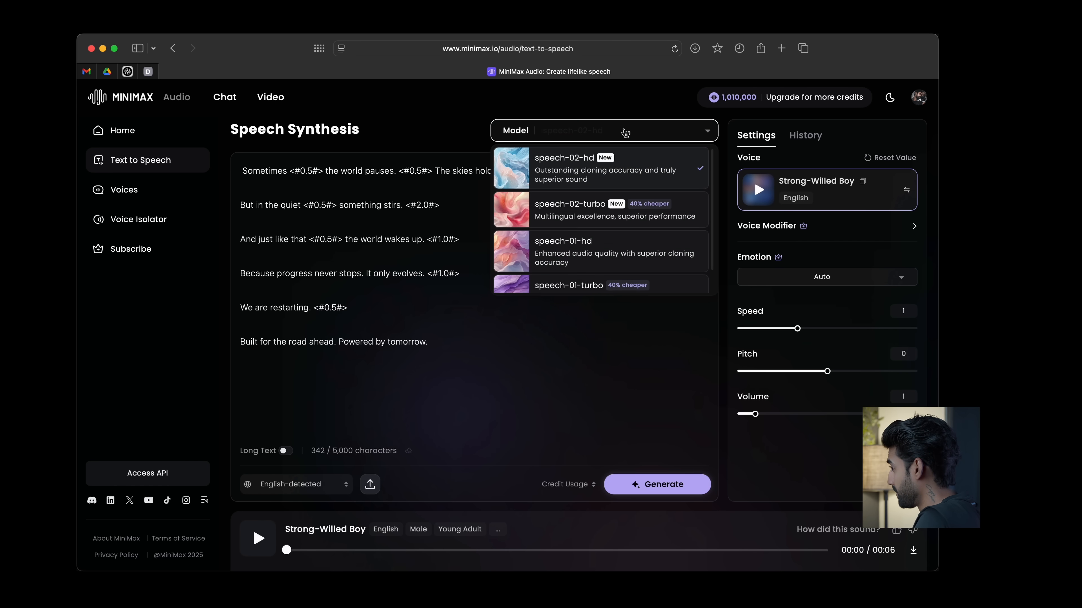
{"action": "left_click", "coordinate": [565, 168]}
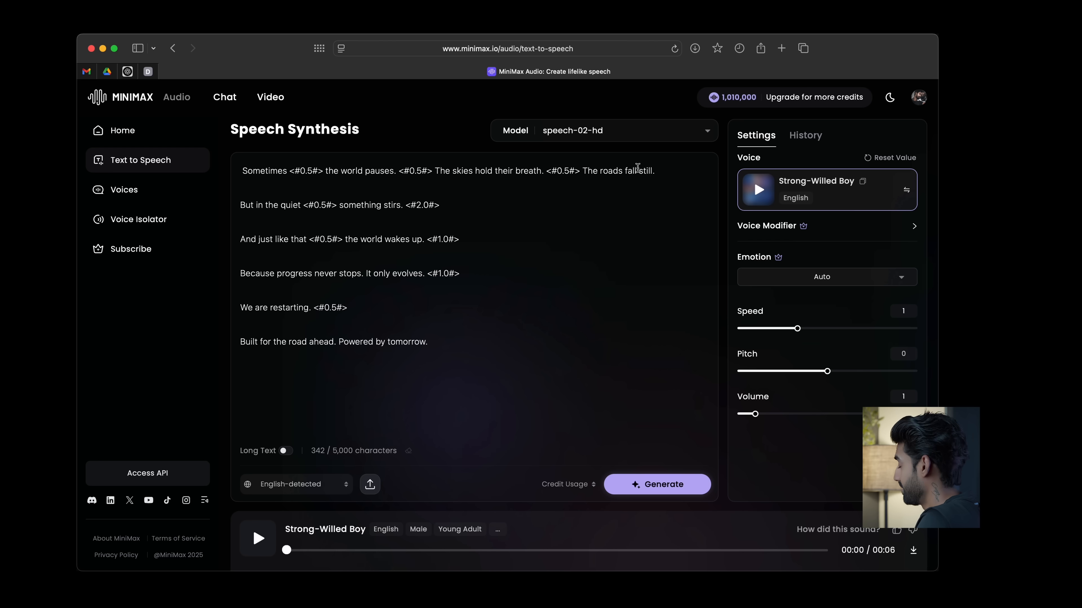
{"action": "left_click", "coordinate": [659, 485]}
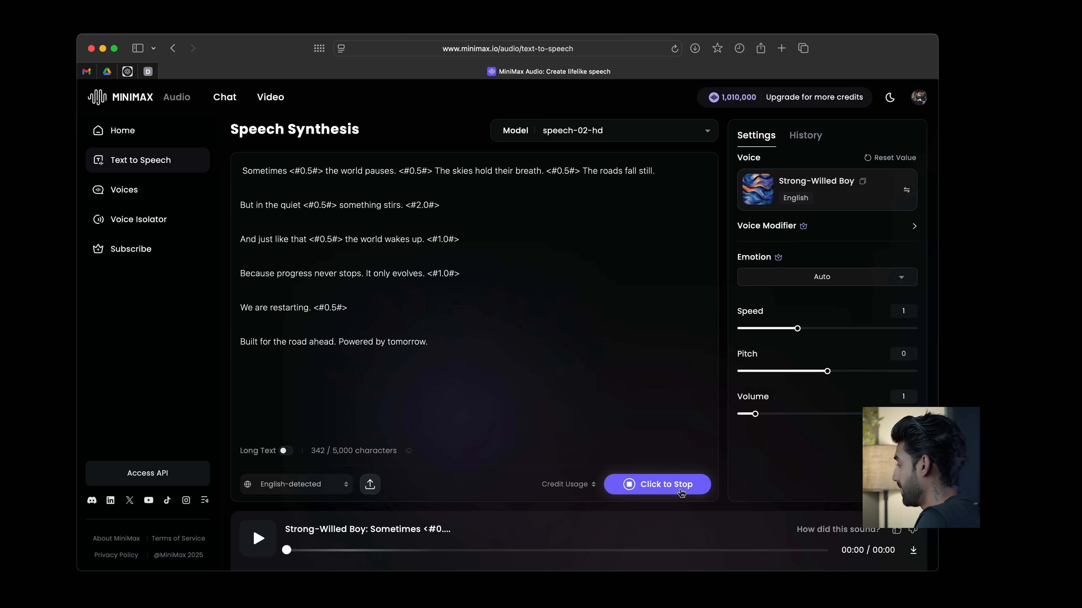
{"action": "left_click", "coordinate": [666, 484]}
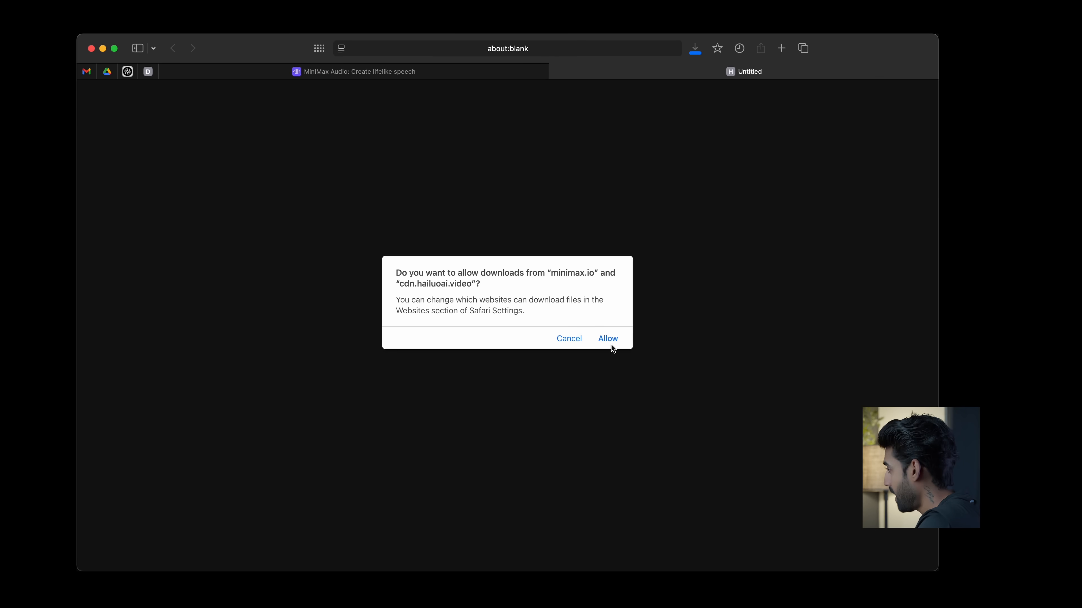
- Allow the site to save the audio file and go to the Voices library
{"action": "left_click", "coordinate": [608, 339]}
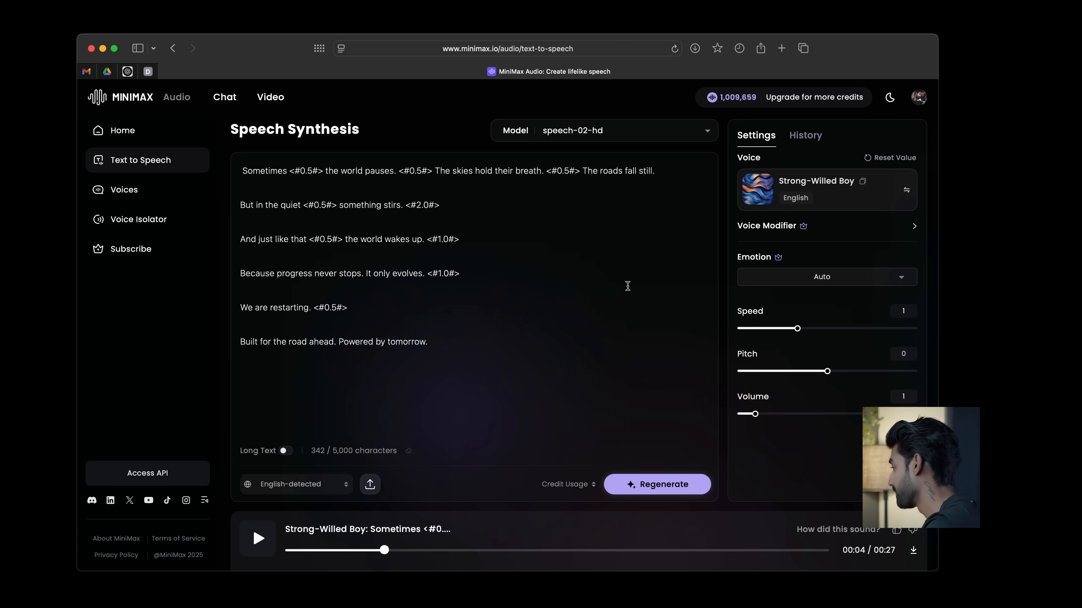
{"action": "left_click", "coordinate": [124, 190]}
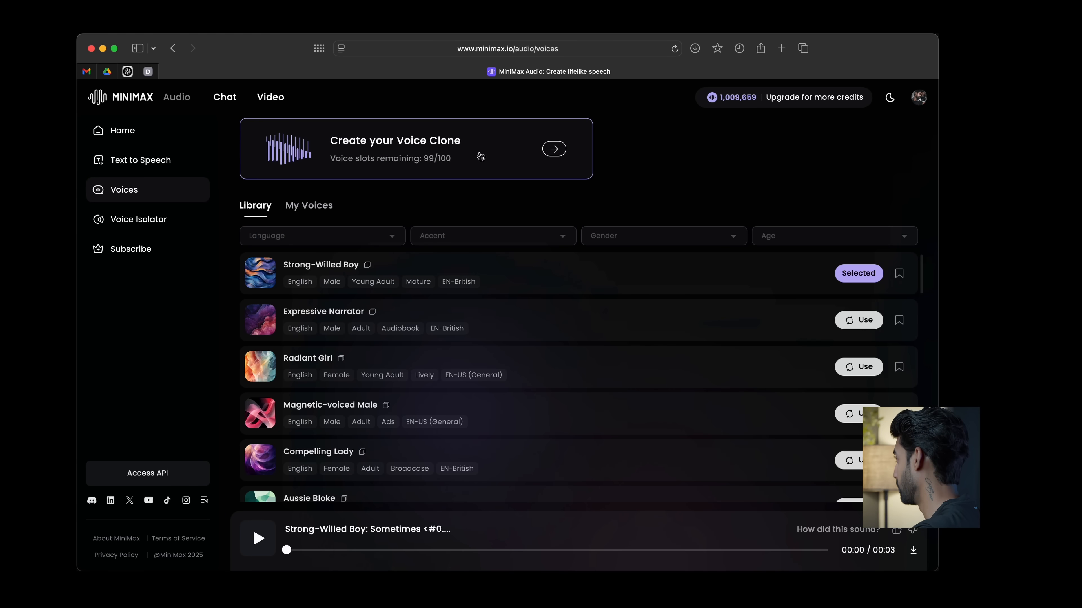
- Start creating a new voice clone from the Create your Voice Clone card
{"action": "left_click", "coordinate": [554, 148]}
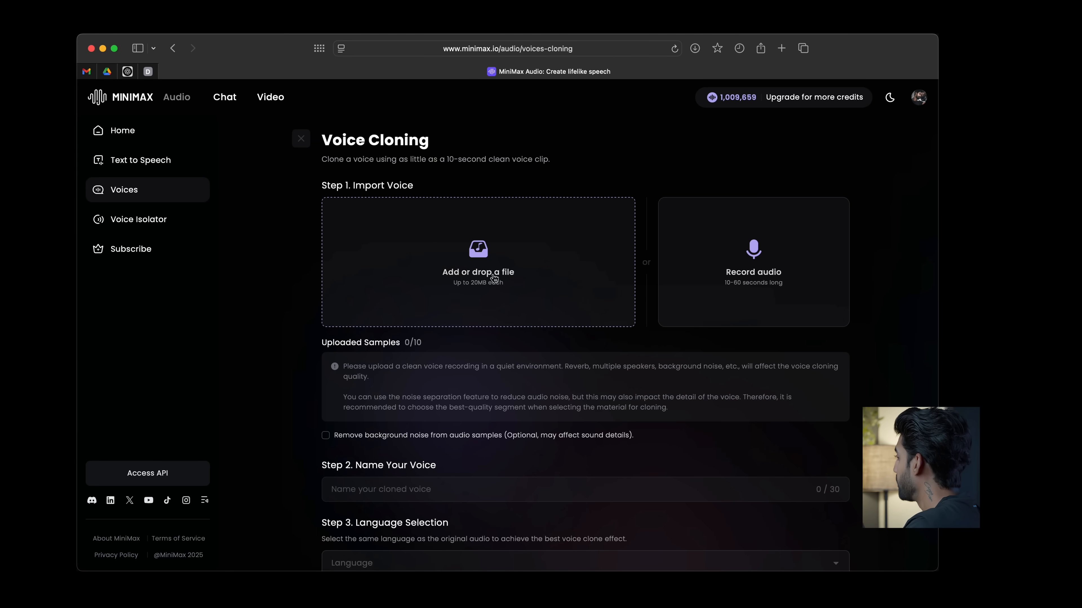
{"action": "mouse_move", "coordinate": [512, 281]}
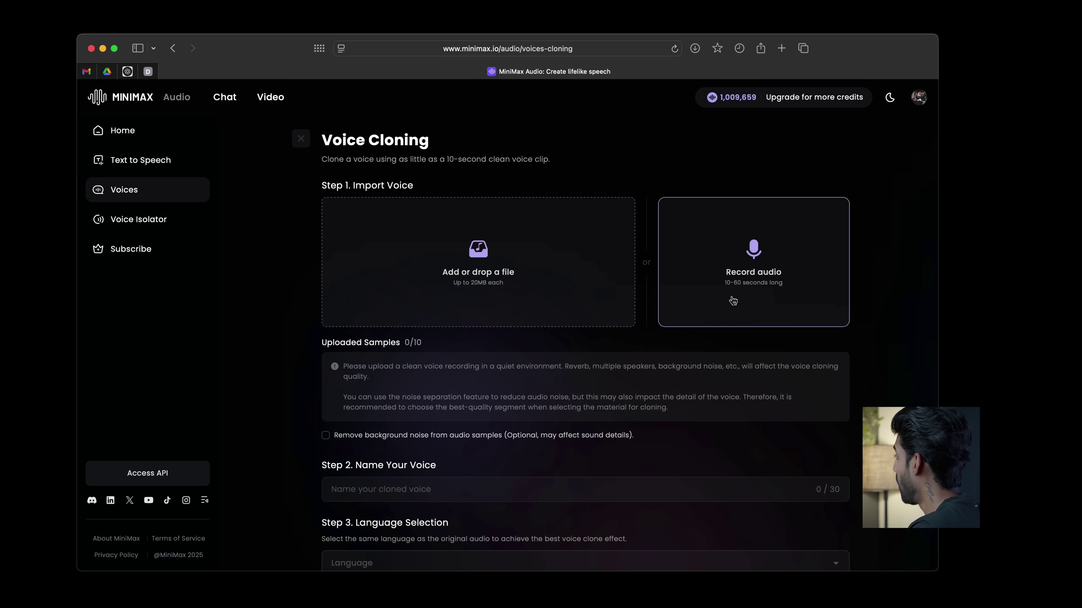
{"action": "mouse_move", "coordinate": [782, 308]}
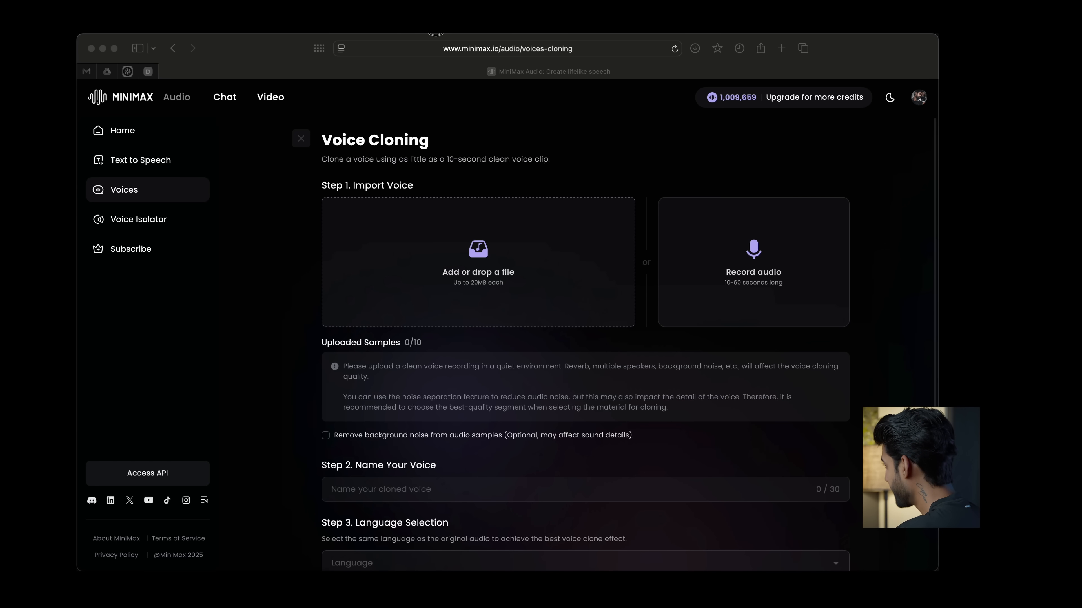
- Import VO cloning.mp3, name the clone My Voice and convert it
{"action": "left_click", "coordinate": [478, 266]}
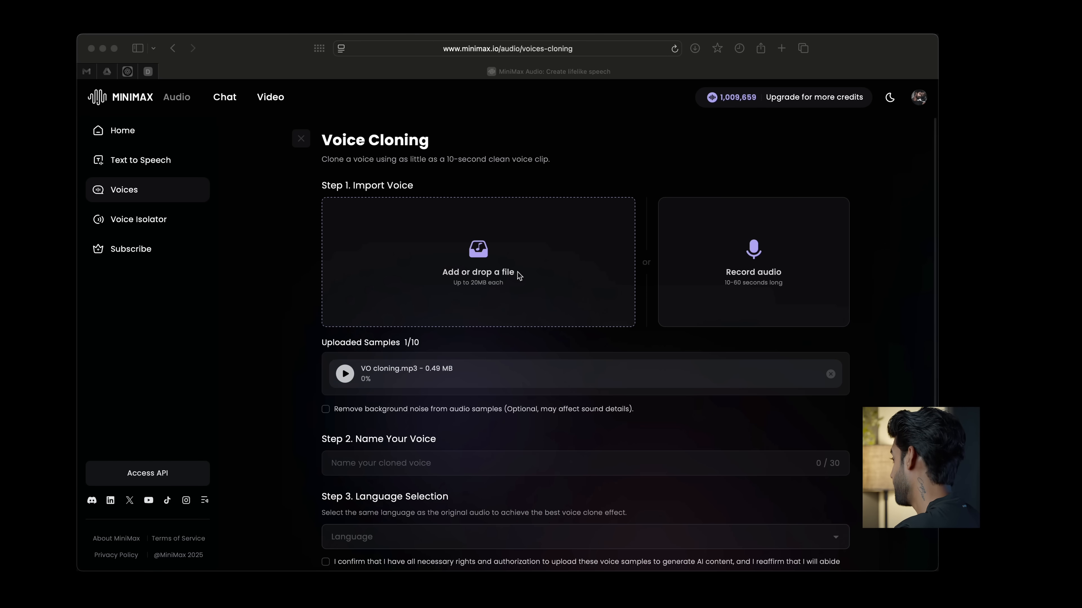
{"action": "type", "text": "My Voice"}
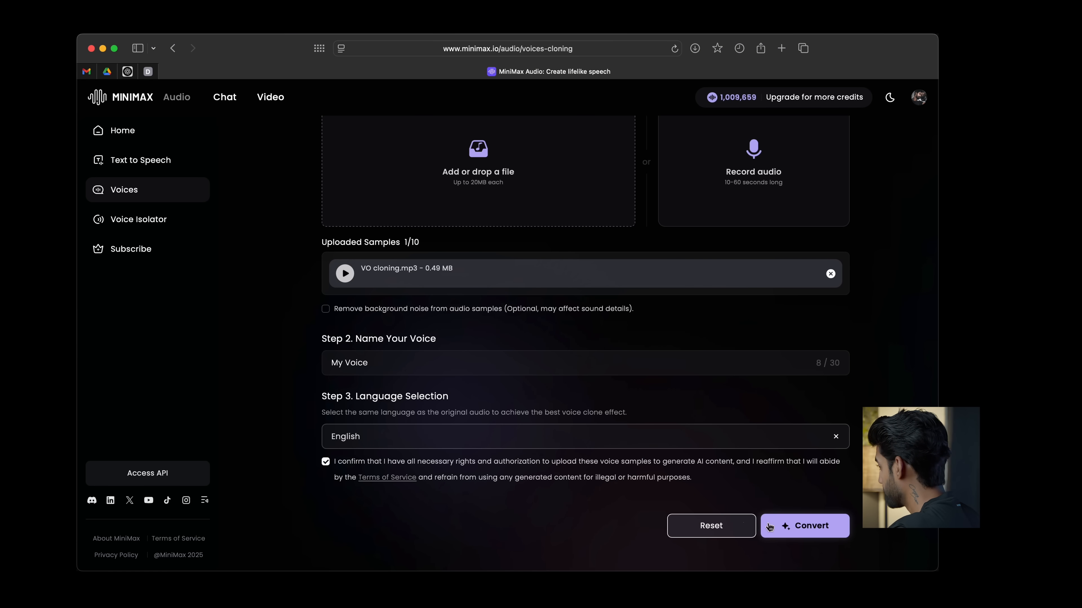
{"action": "left_click", "coordinate": [805, 526]}
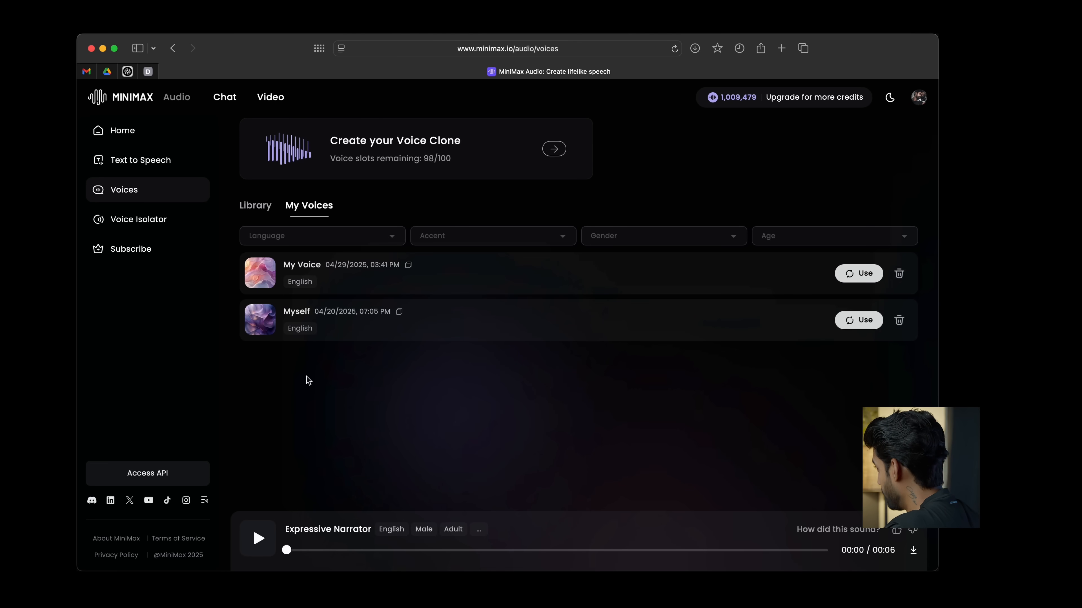
- Switch to the Voice Isolator tool
{"action": "left_click", "coordinate": [141, 160]}
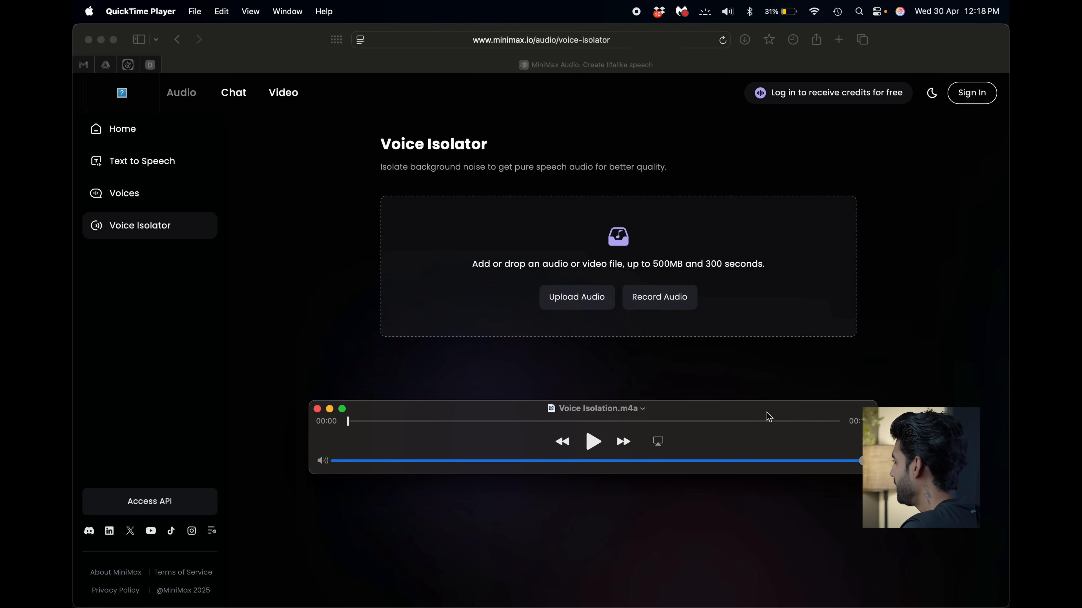
- Play the original Voice Isolation recording in QuickTime Player
{"action": "left_click", "coordinate": [593, 442]}
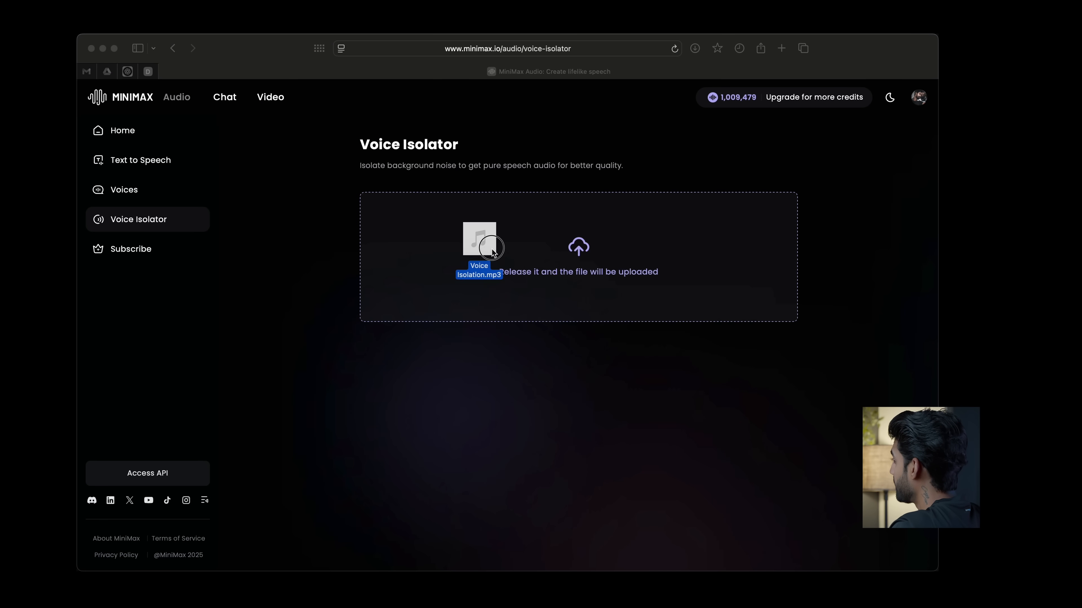
- Add Voice Isolation.mp3, isolate its voice and play the noise-isolated result
{"action": "left_click_drag", "start_coordinate": [479, 248], "coordinate": [578, 249]}
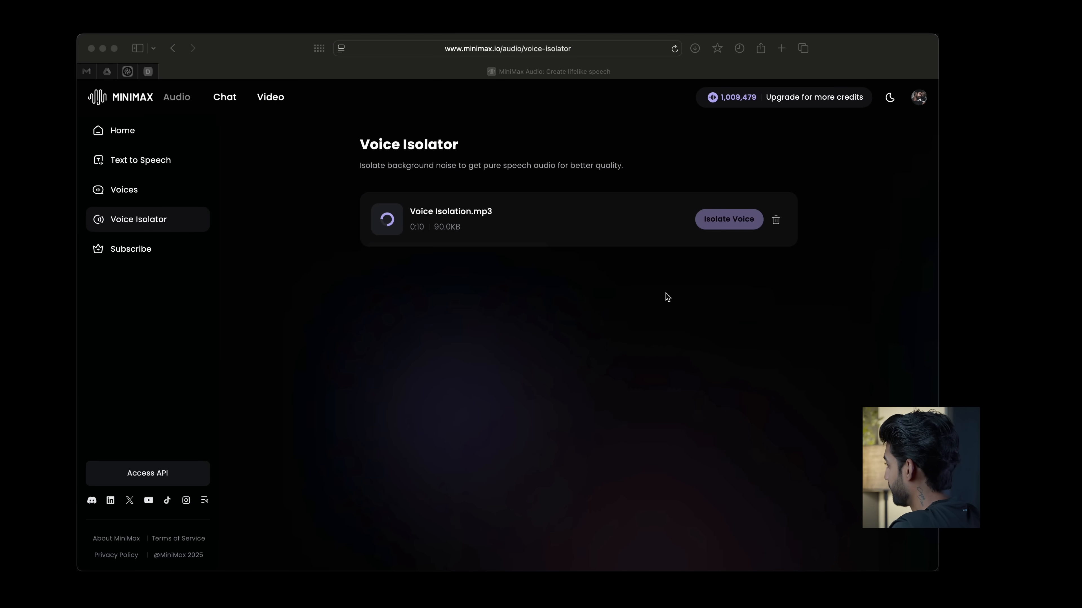
{"action": "left_click", "coordinate": [386, 219]}
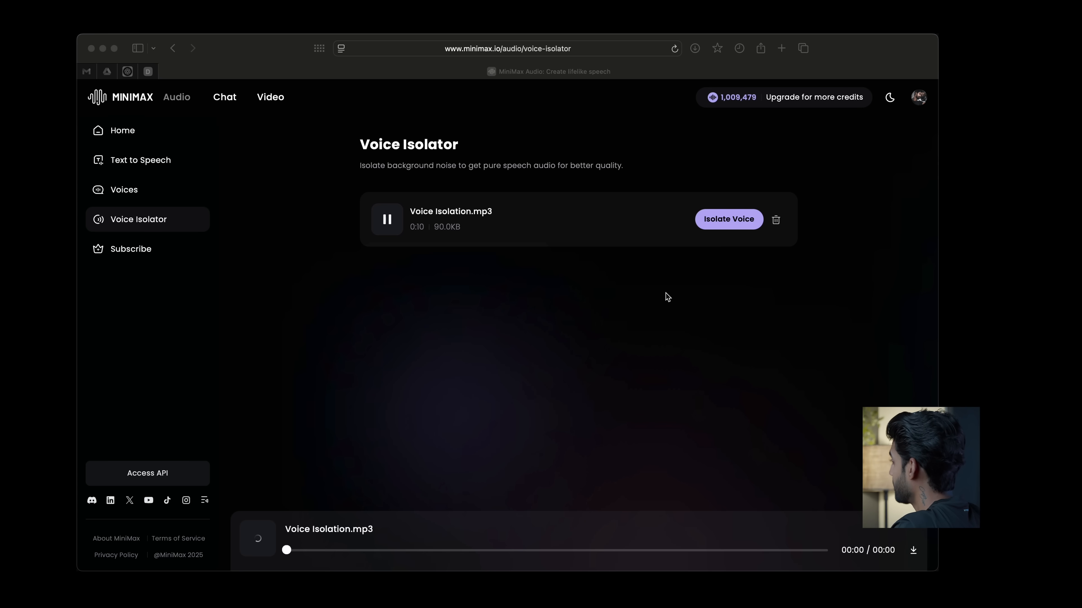
{"action": "left_click", "coordinate": [729, 219]}
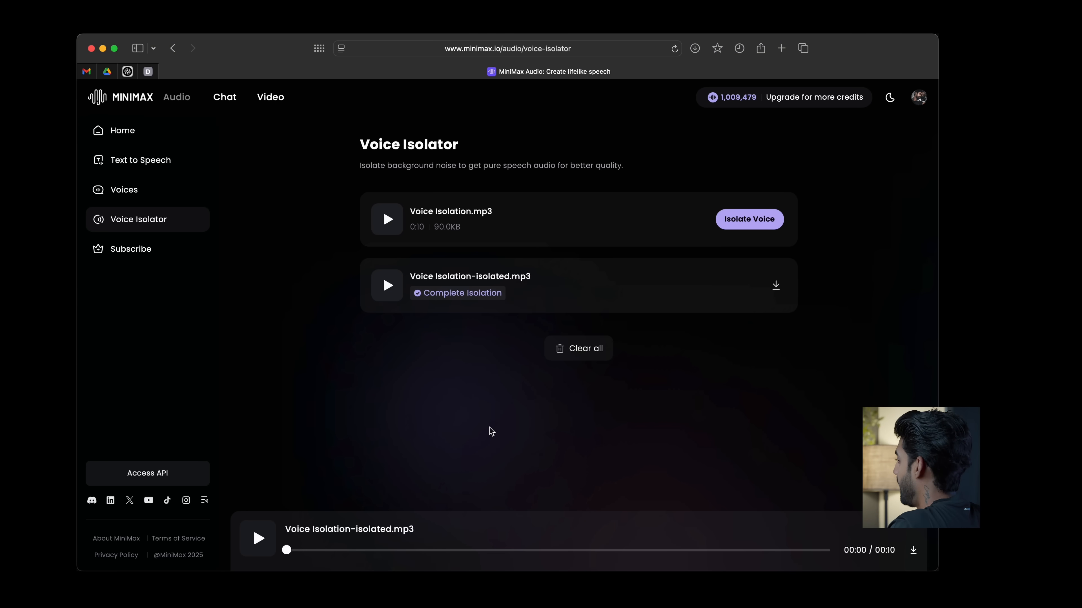
{"action": "mouse_move", "coordinate": [563, 436]}
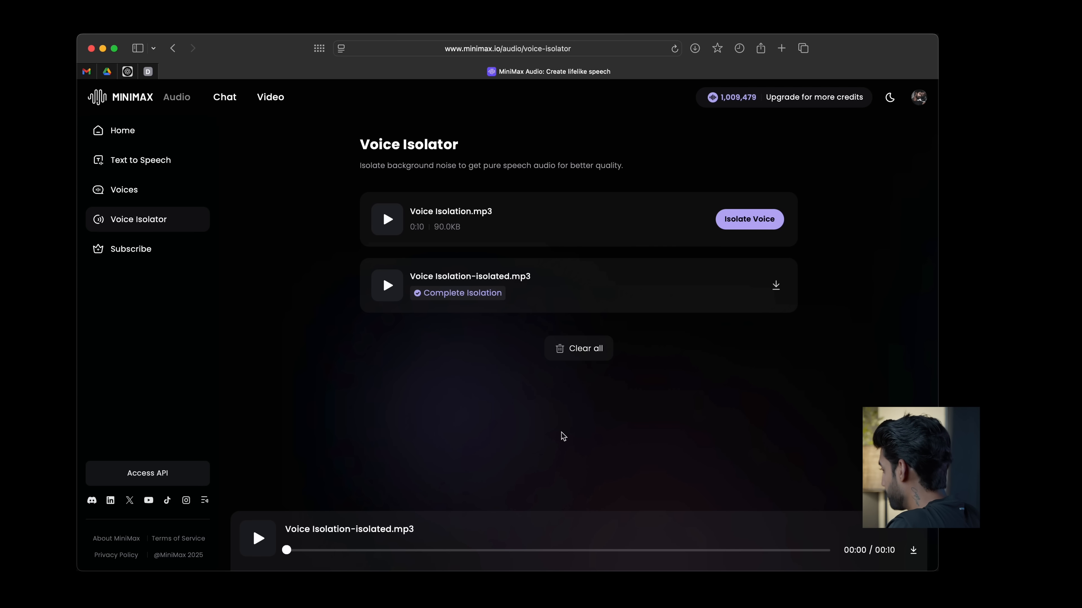
{"action": "left_click", "coordinate": [387, 285]}
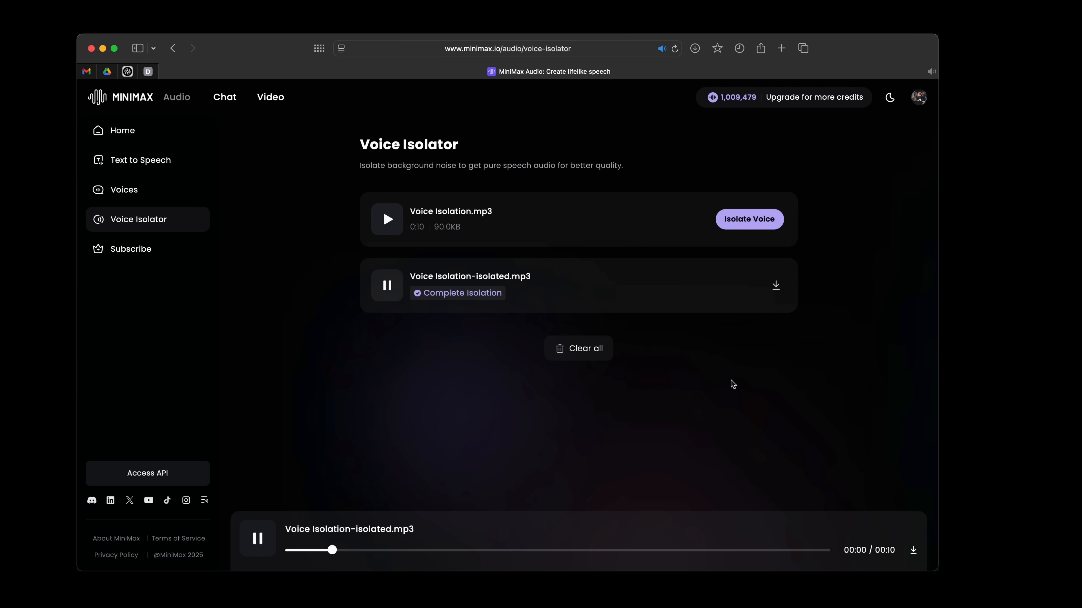